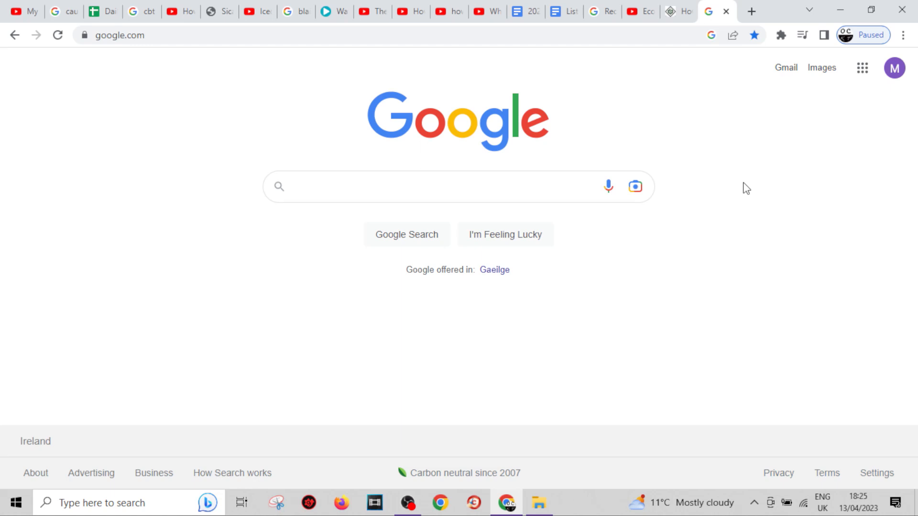
pyautogui.moveTo(822, 178)
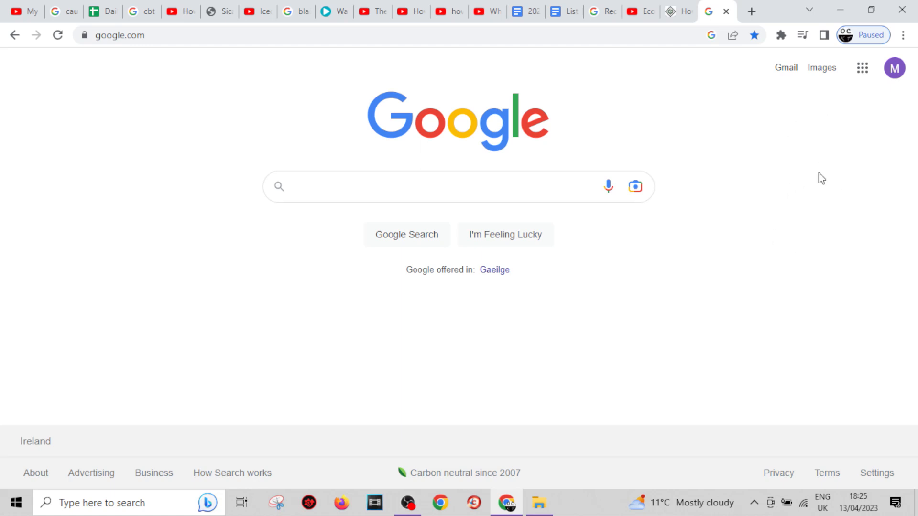
pyautogui.moveTo(746, 190)
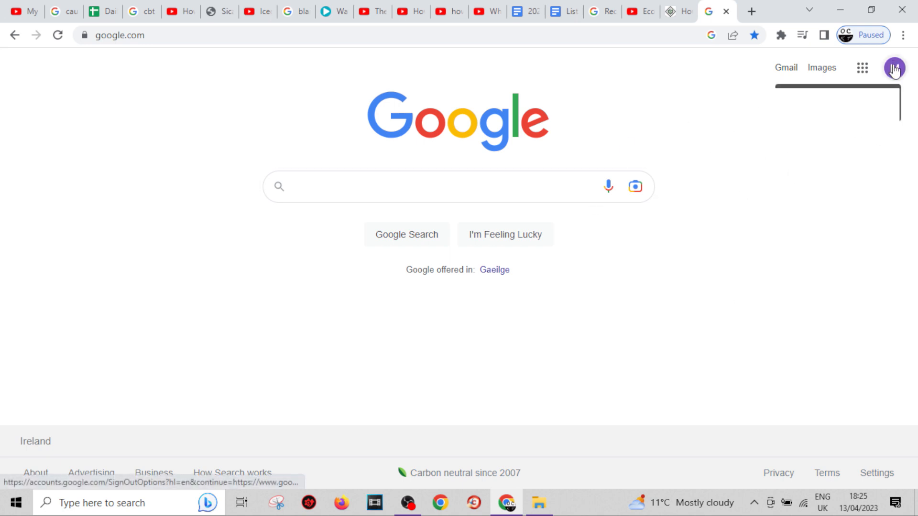
# Step: Open the account avatar menu and choose 'Manage your Google Account'
pyautogui.click(894, 67)
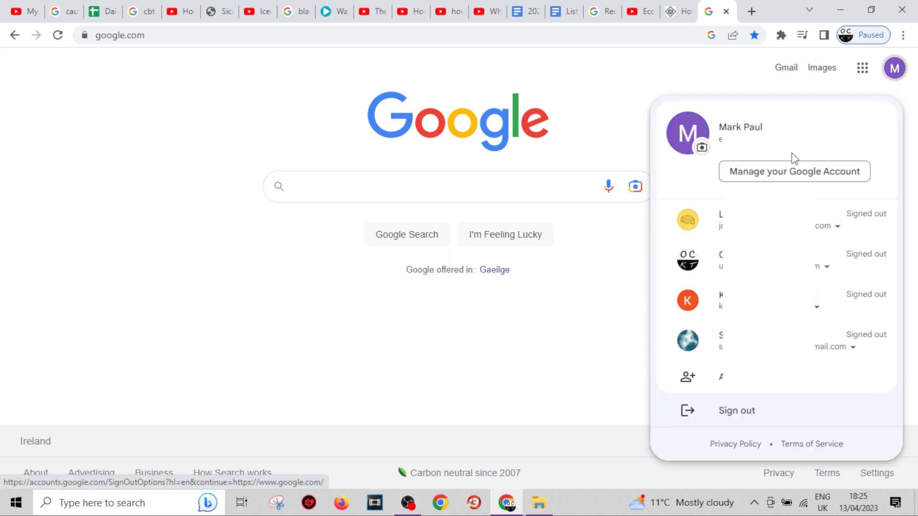
pyautogui.click(794, 172)
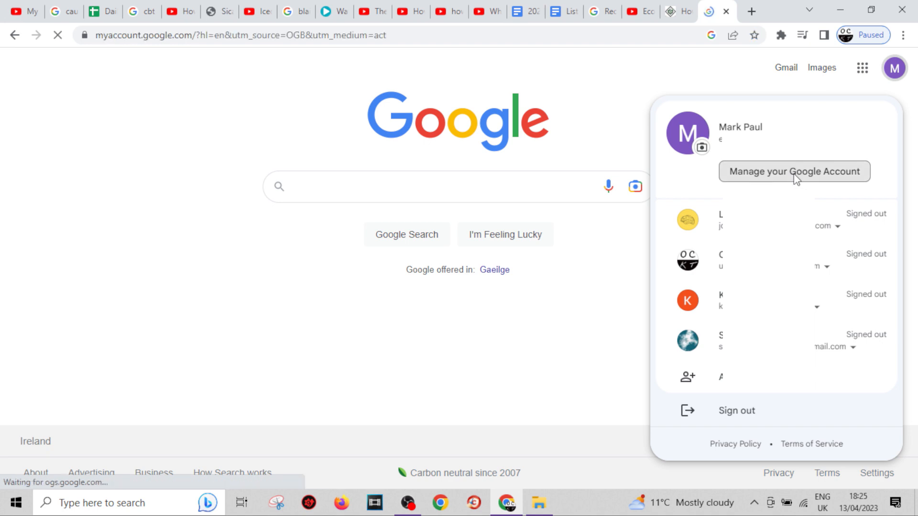
# Step: Go to Data & privacy and scroll down to the Web & App Activity controls
pyautogui.click(793, 171)
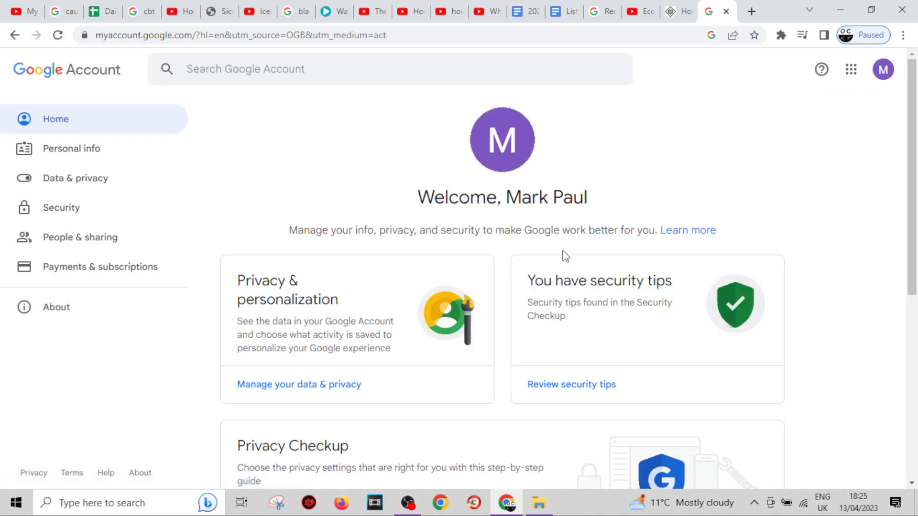
pyautogui.moveTo(75, 178)
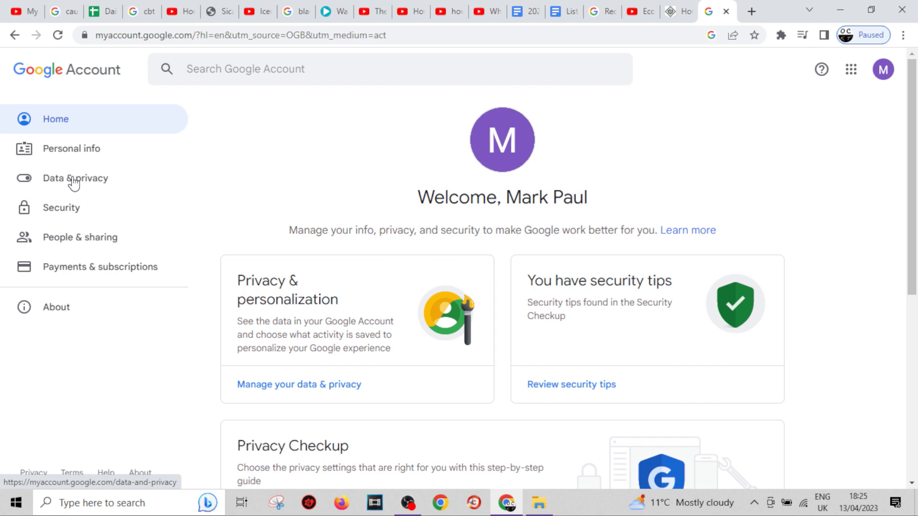
pyautogui.click(75, 178)
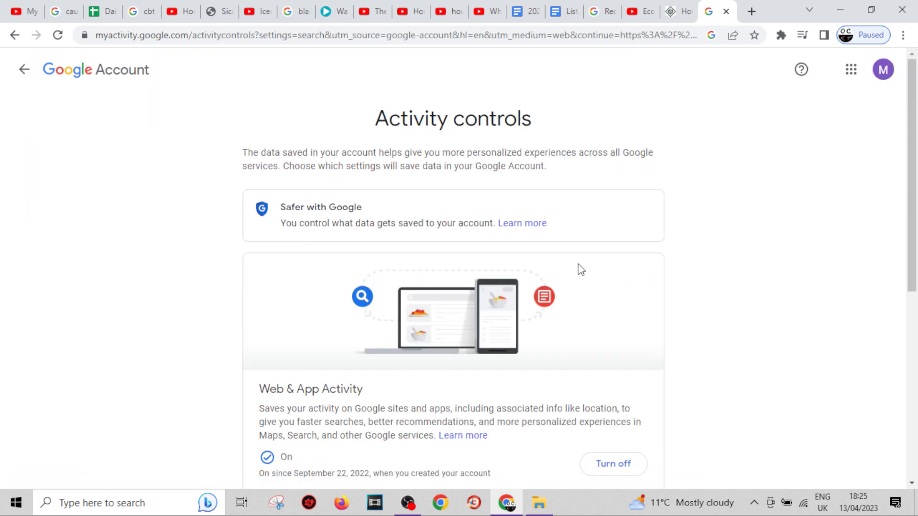
pyautogui.scroll(-3)
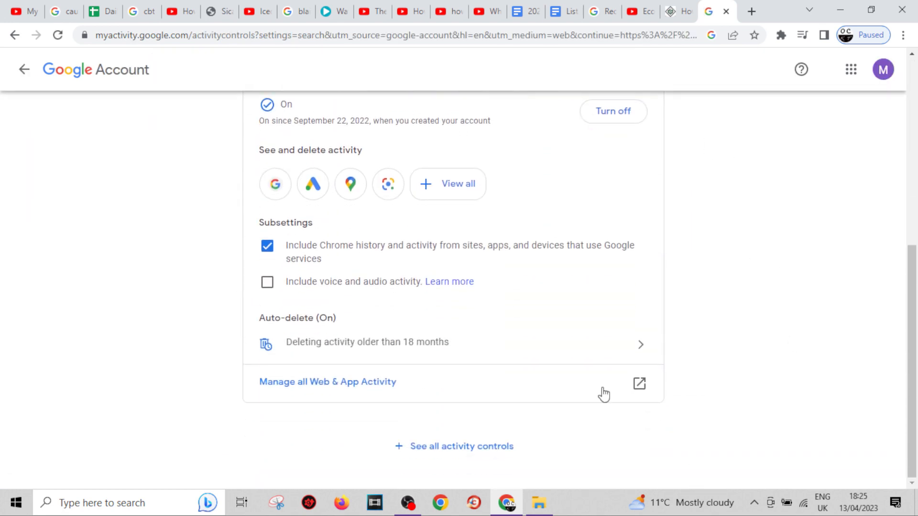
pyautogui.moveTo(423, 386)
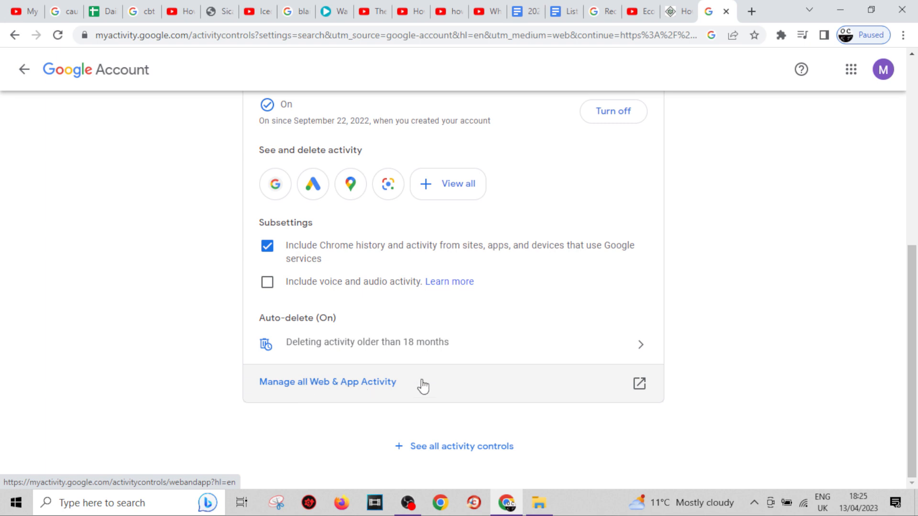
# Step: Follow 'Manage all Web & App Activity' into My Activity
pyautogui.click(327, 382)
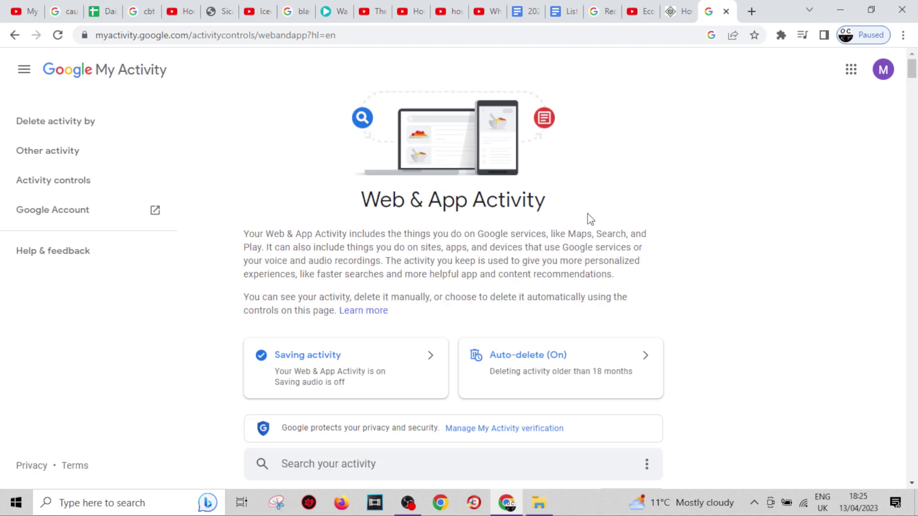
pyautogui.moveTo(48, 151)
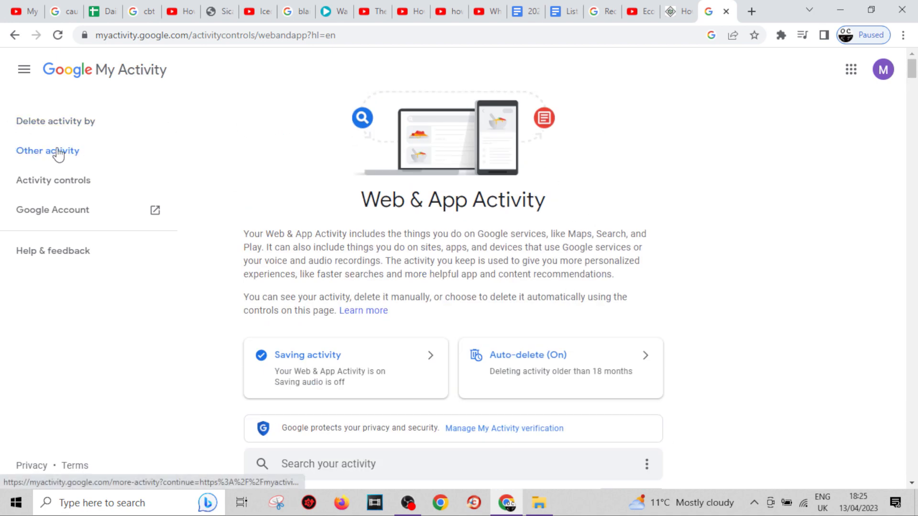
# Step: Under Other activity, find YouTube History and open its 'Manage activity' page
pyautogui.click(47, 151)
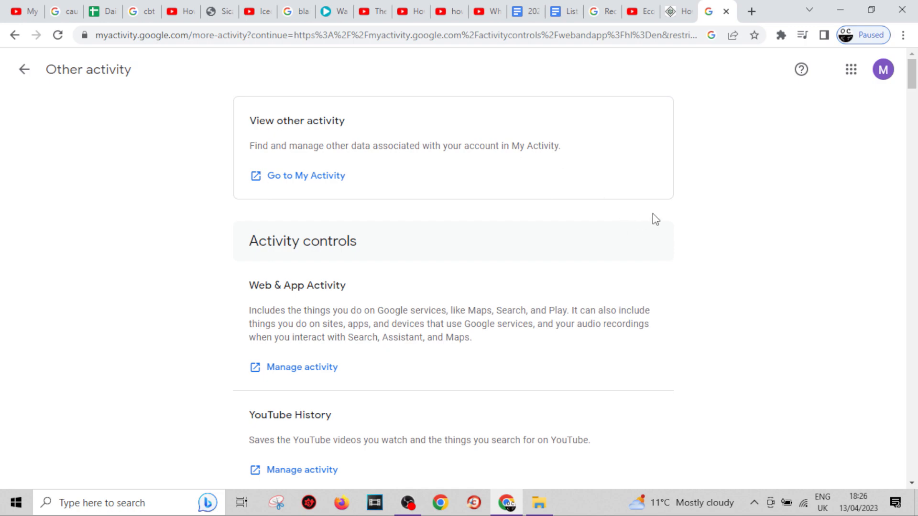
pyautogui.scroll(-3)
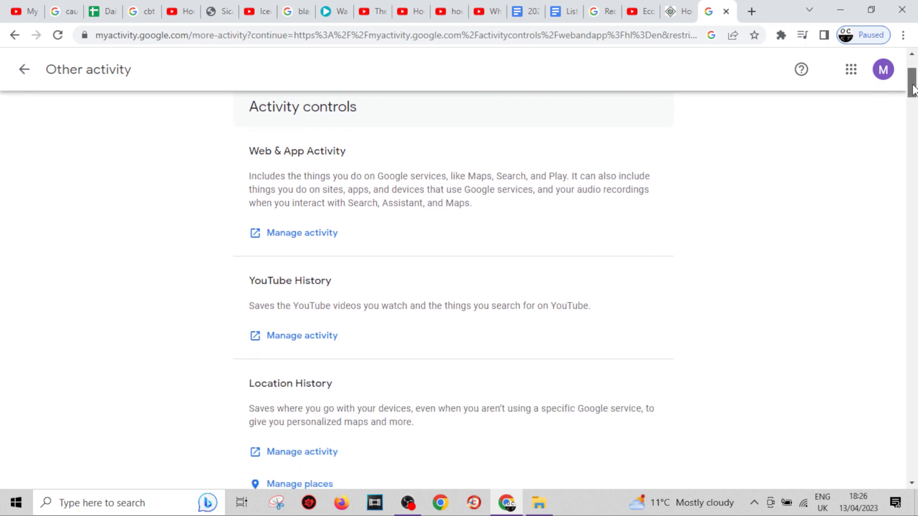
pyautogui.scroll(3)
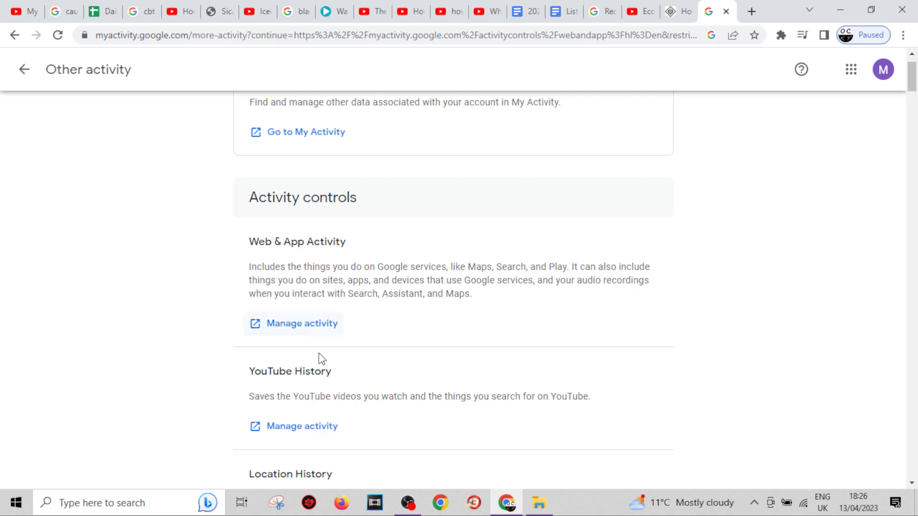
pyautogui.scroll(-3)
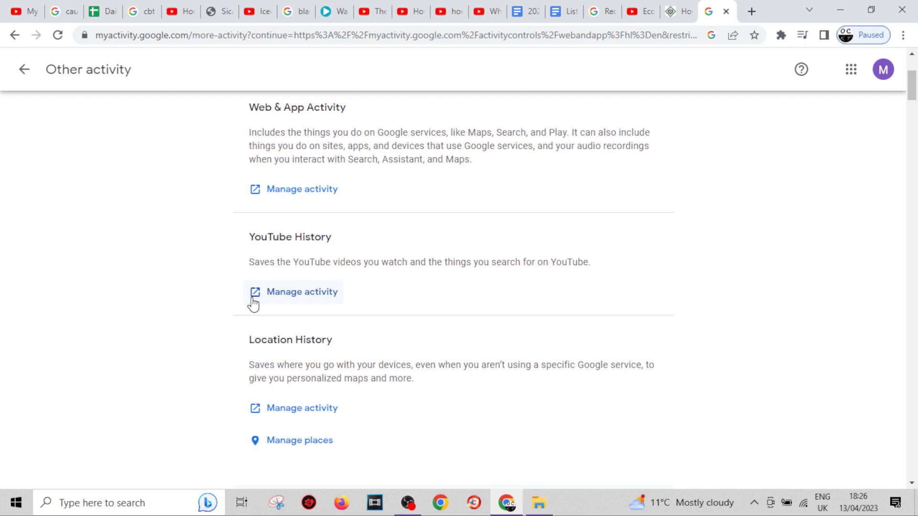
pyautogui.click(301, 291)
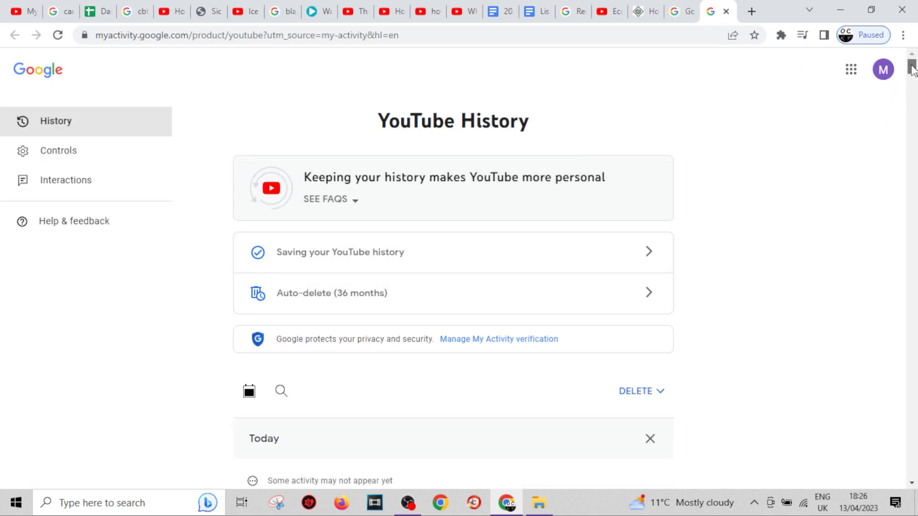
# Step: Back at the top of YouTube History, expand the DELETE dropdown options
pyautogui.scroll(-3)
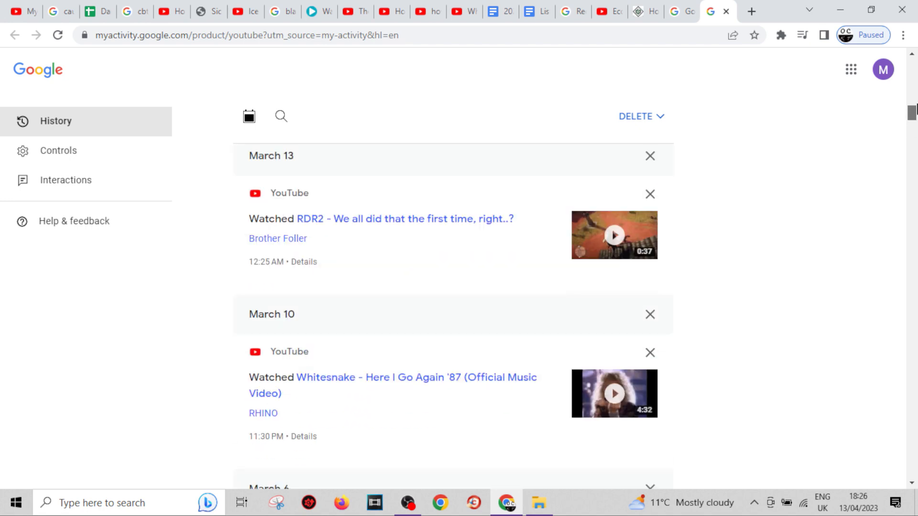
pyautogui.scroll(3)
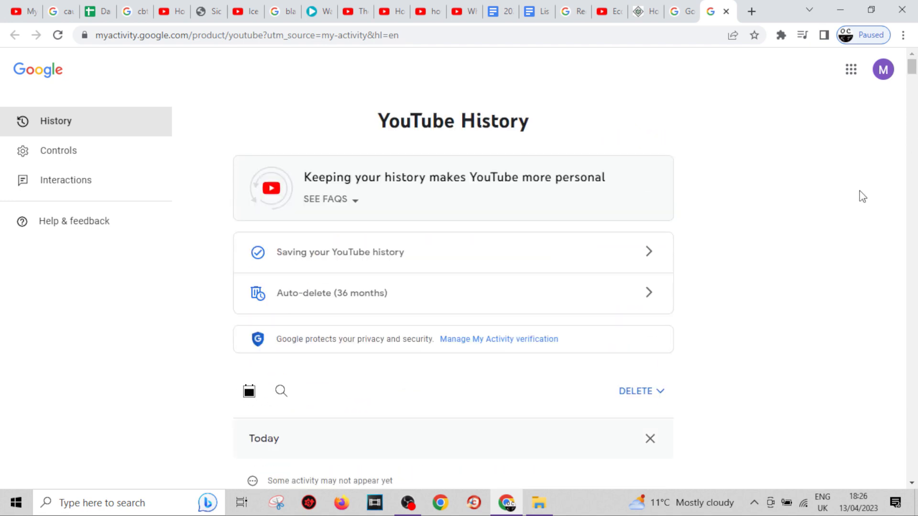
pyautogui.moveTo(893, 309)
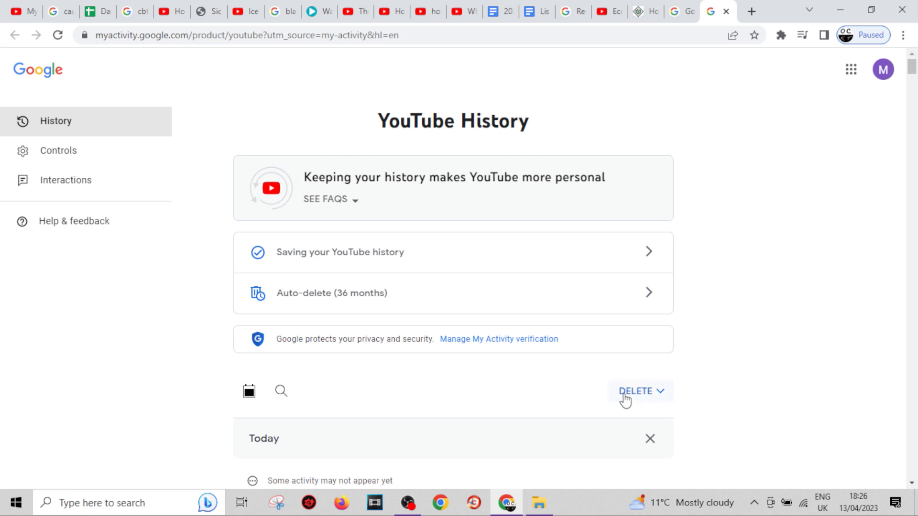
pyautogui.click(638, 391)
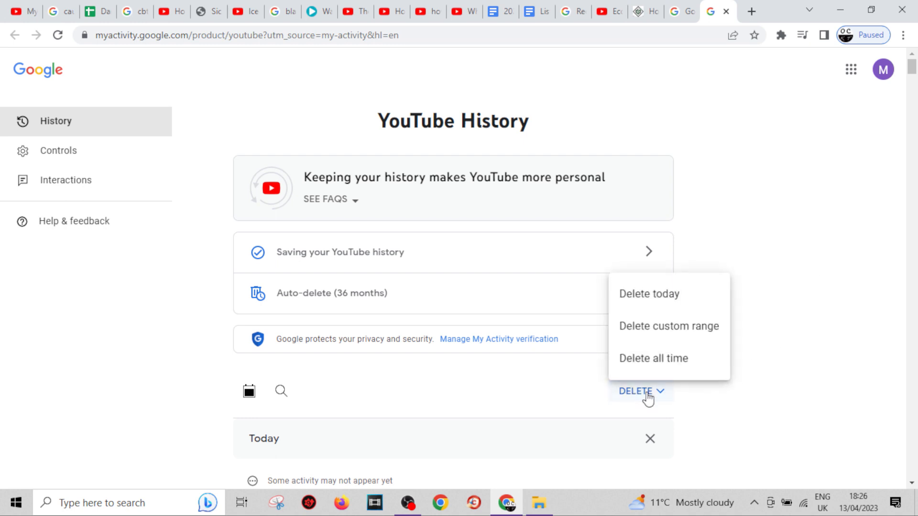
pyautogui.moveTo(663, 326)
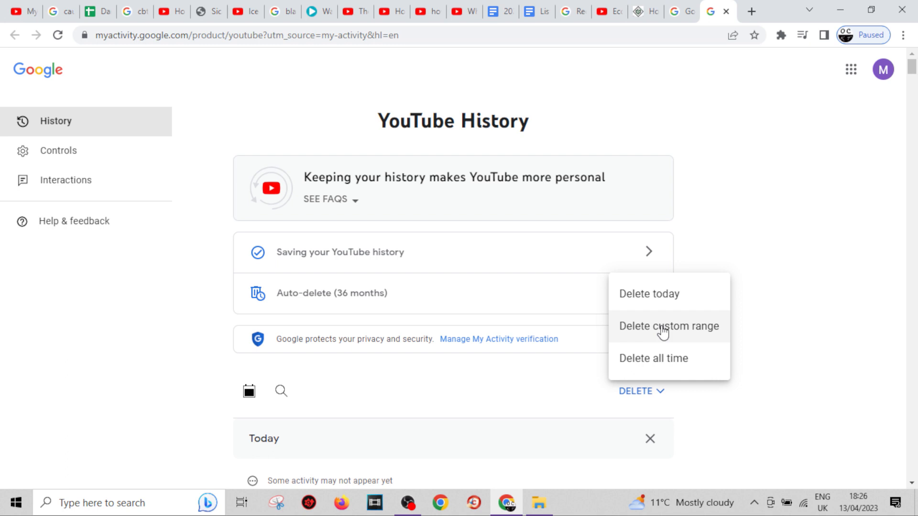
pyautogui.moveTo(660, 364)
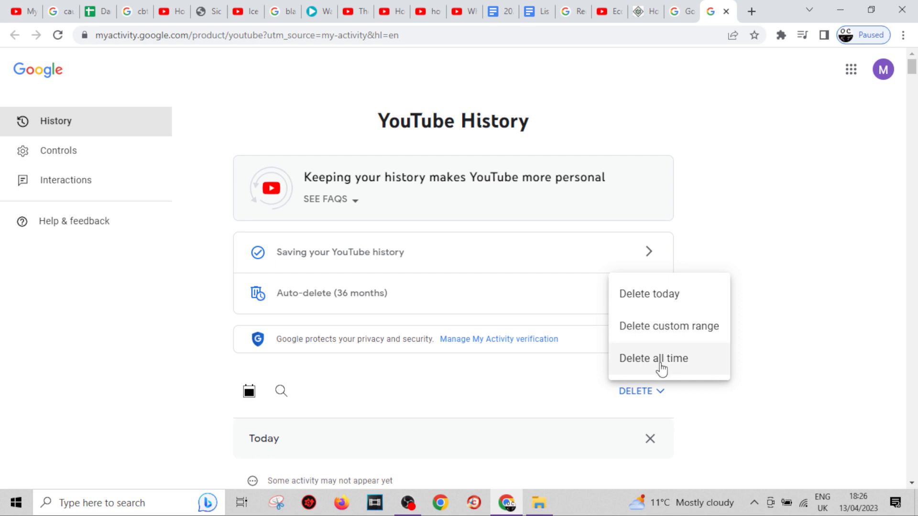
pyautogui.moveTo(662, 366)
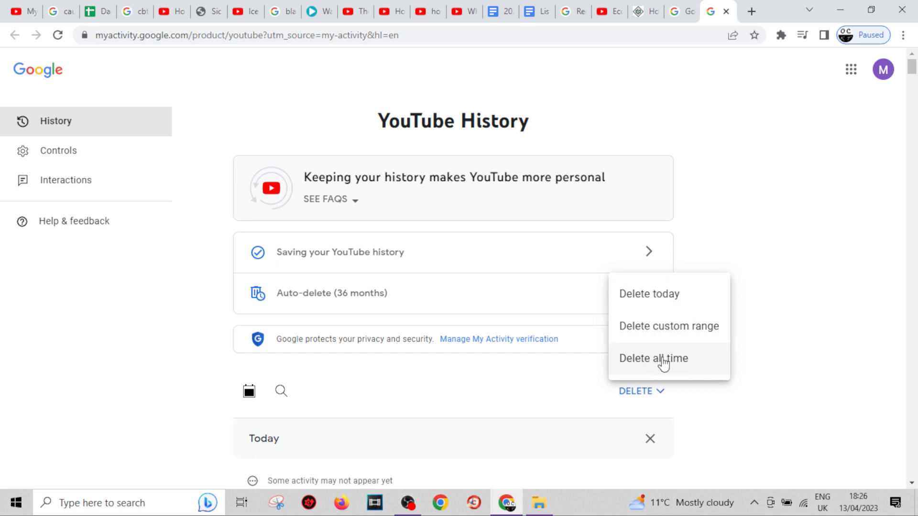
# Step: Delete YouTube history for 'All time' and confirm the permanent deletion
pyautogui.click(654, 358)
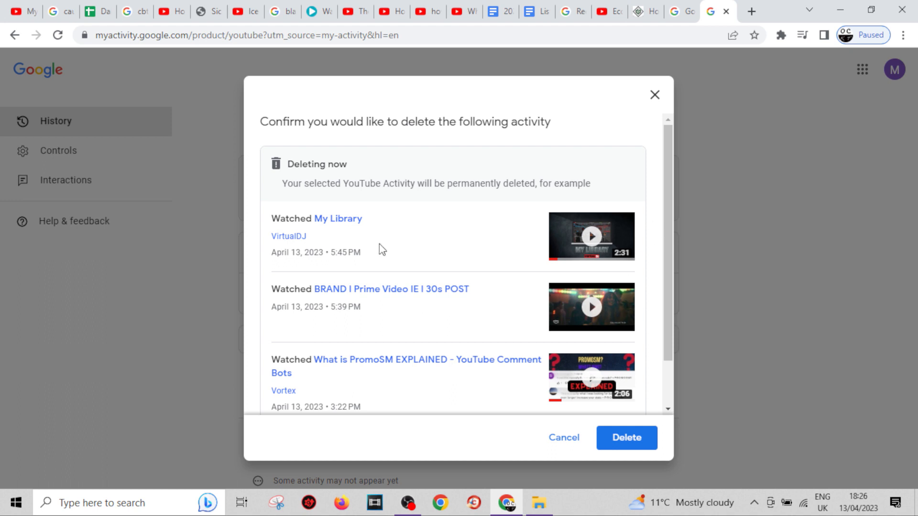
pyautogui.moveTo(620, 392)
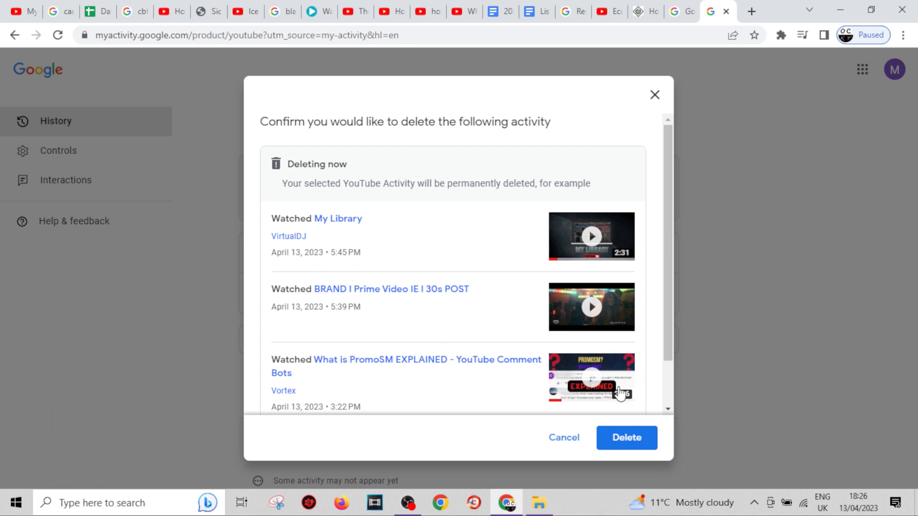
pyautogui.moveTo(284, 186)
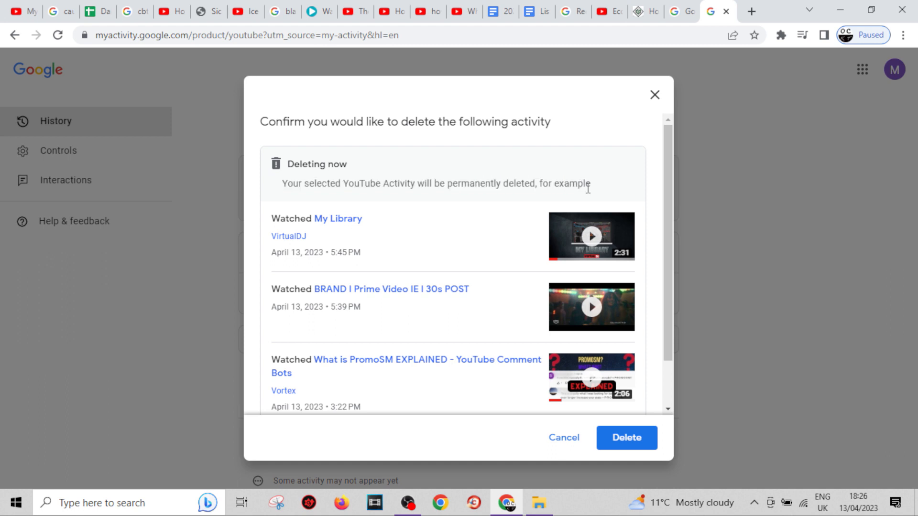
pyautogui.click(626, 438)
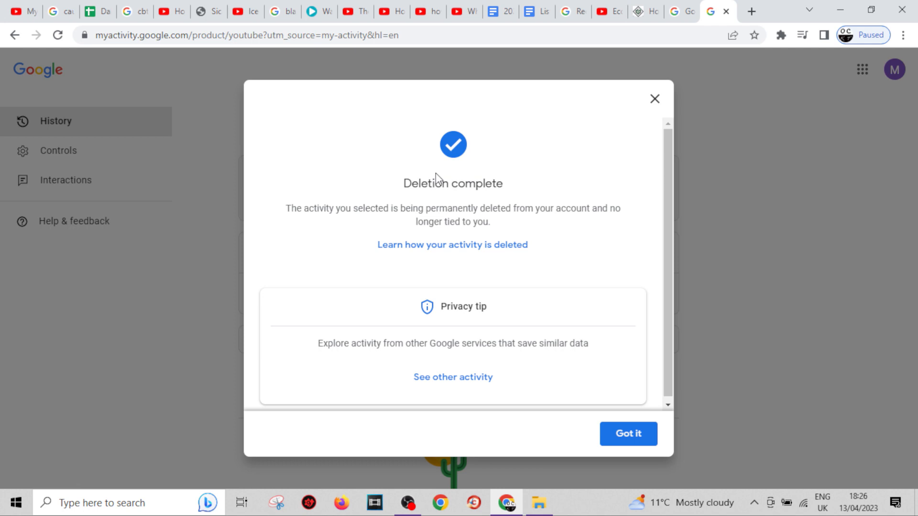
pyautogui.doubleClick(452, 183)
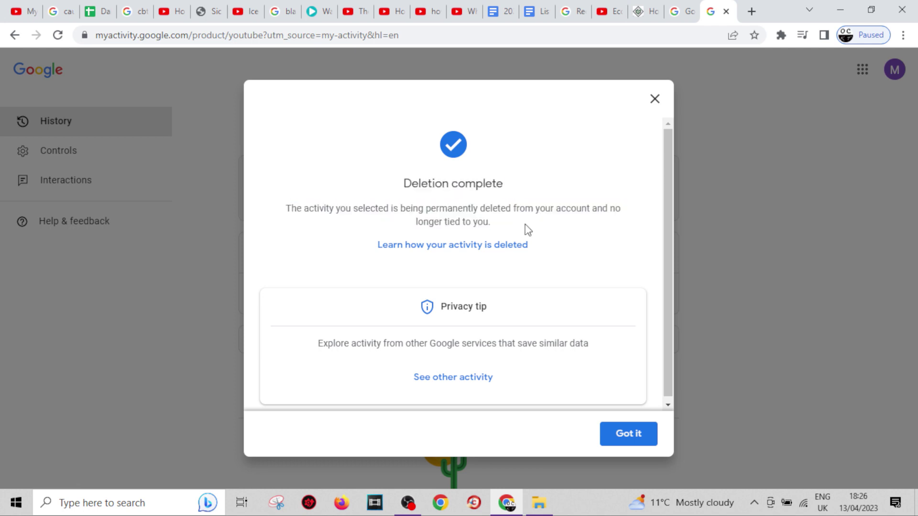
pyautogui.click(627, 435)
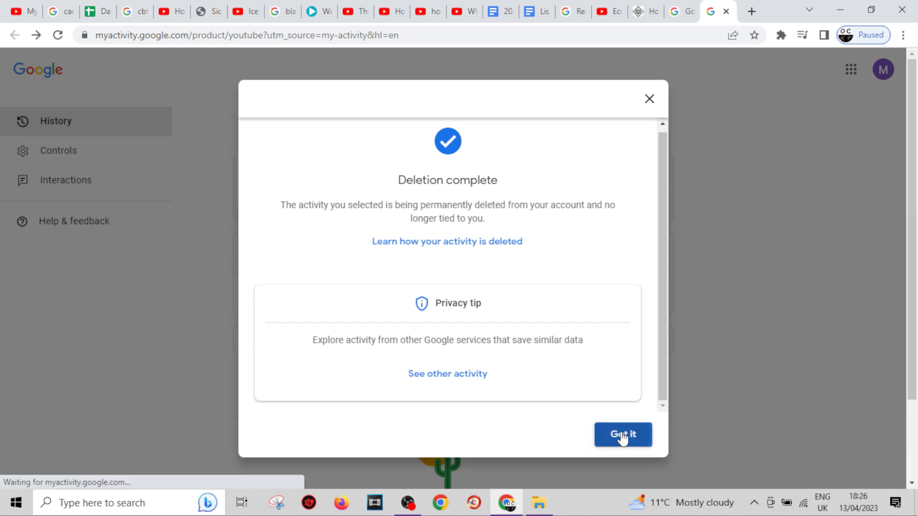
# Step: Close the 'Deletion complete' dialog with 'Got it'
pyautogui.click(622, 435)
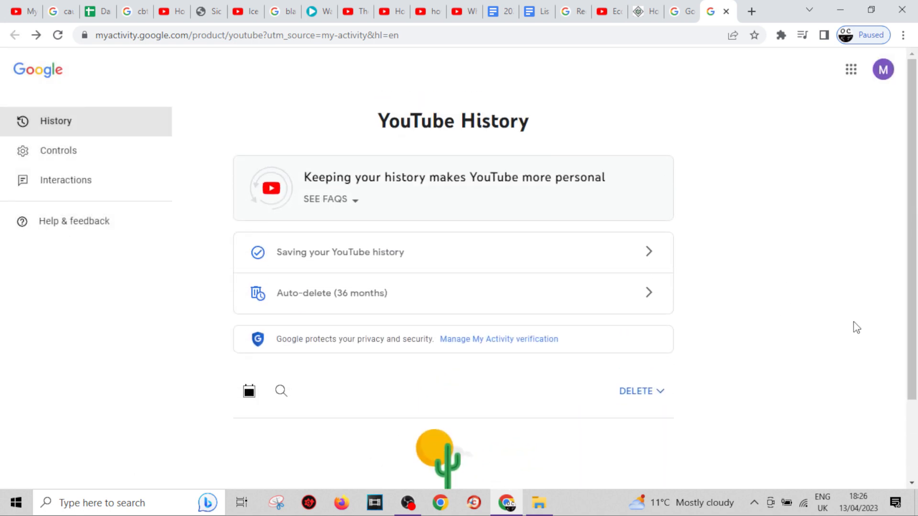
pyautogui.moveTo(872, 197)
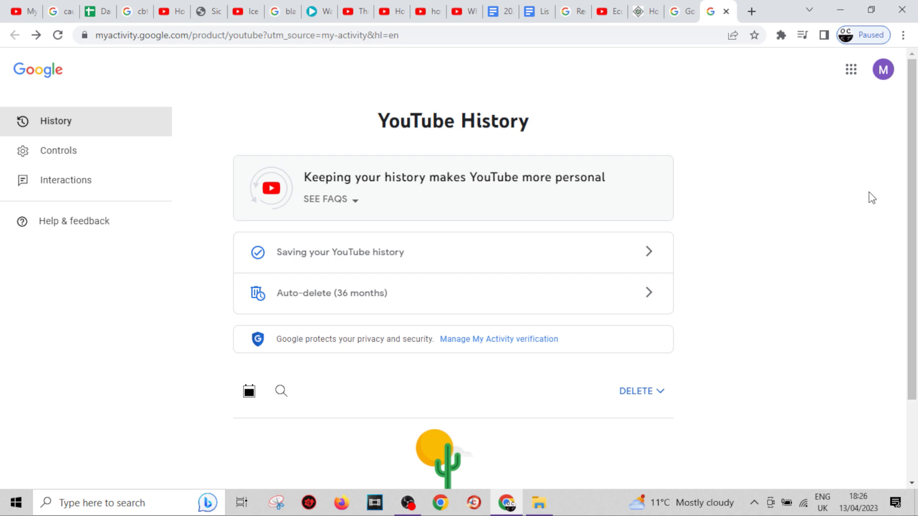
pyautogui.moveTo(840, 333)
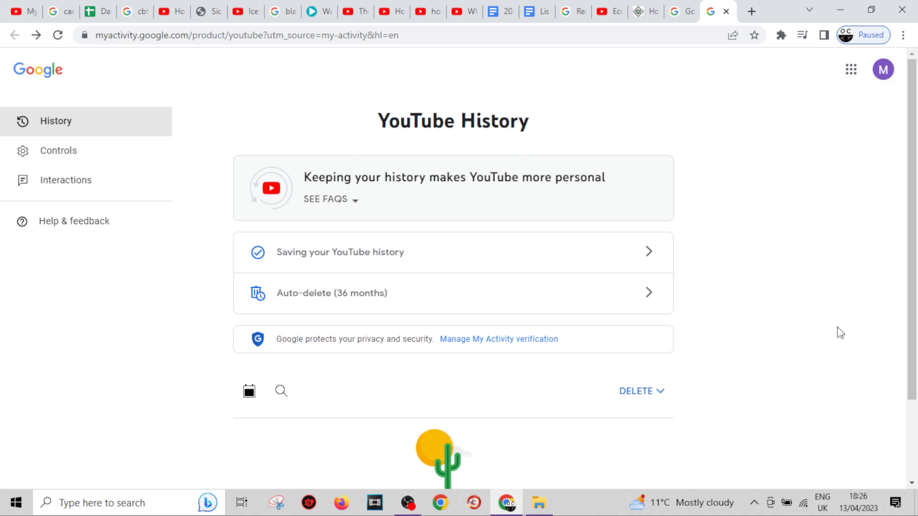
pyautogui.moveTo(832, 240)
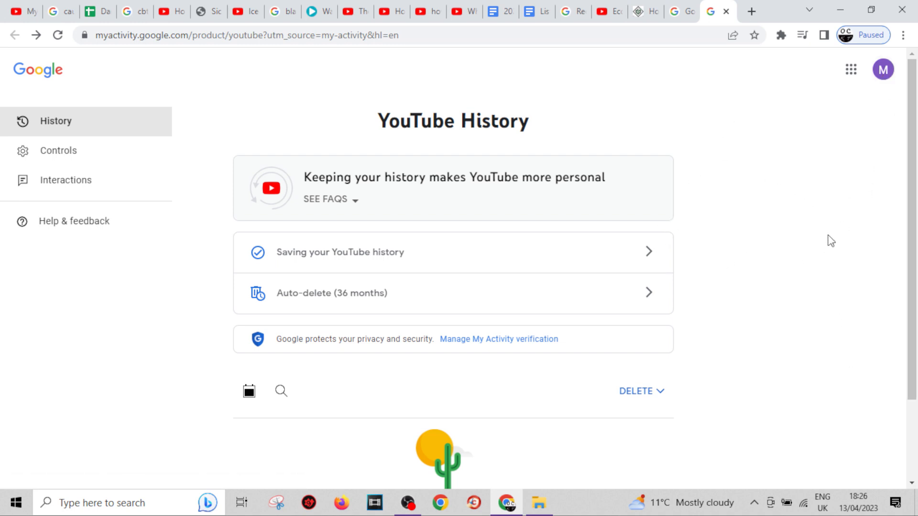